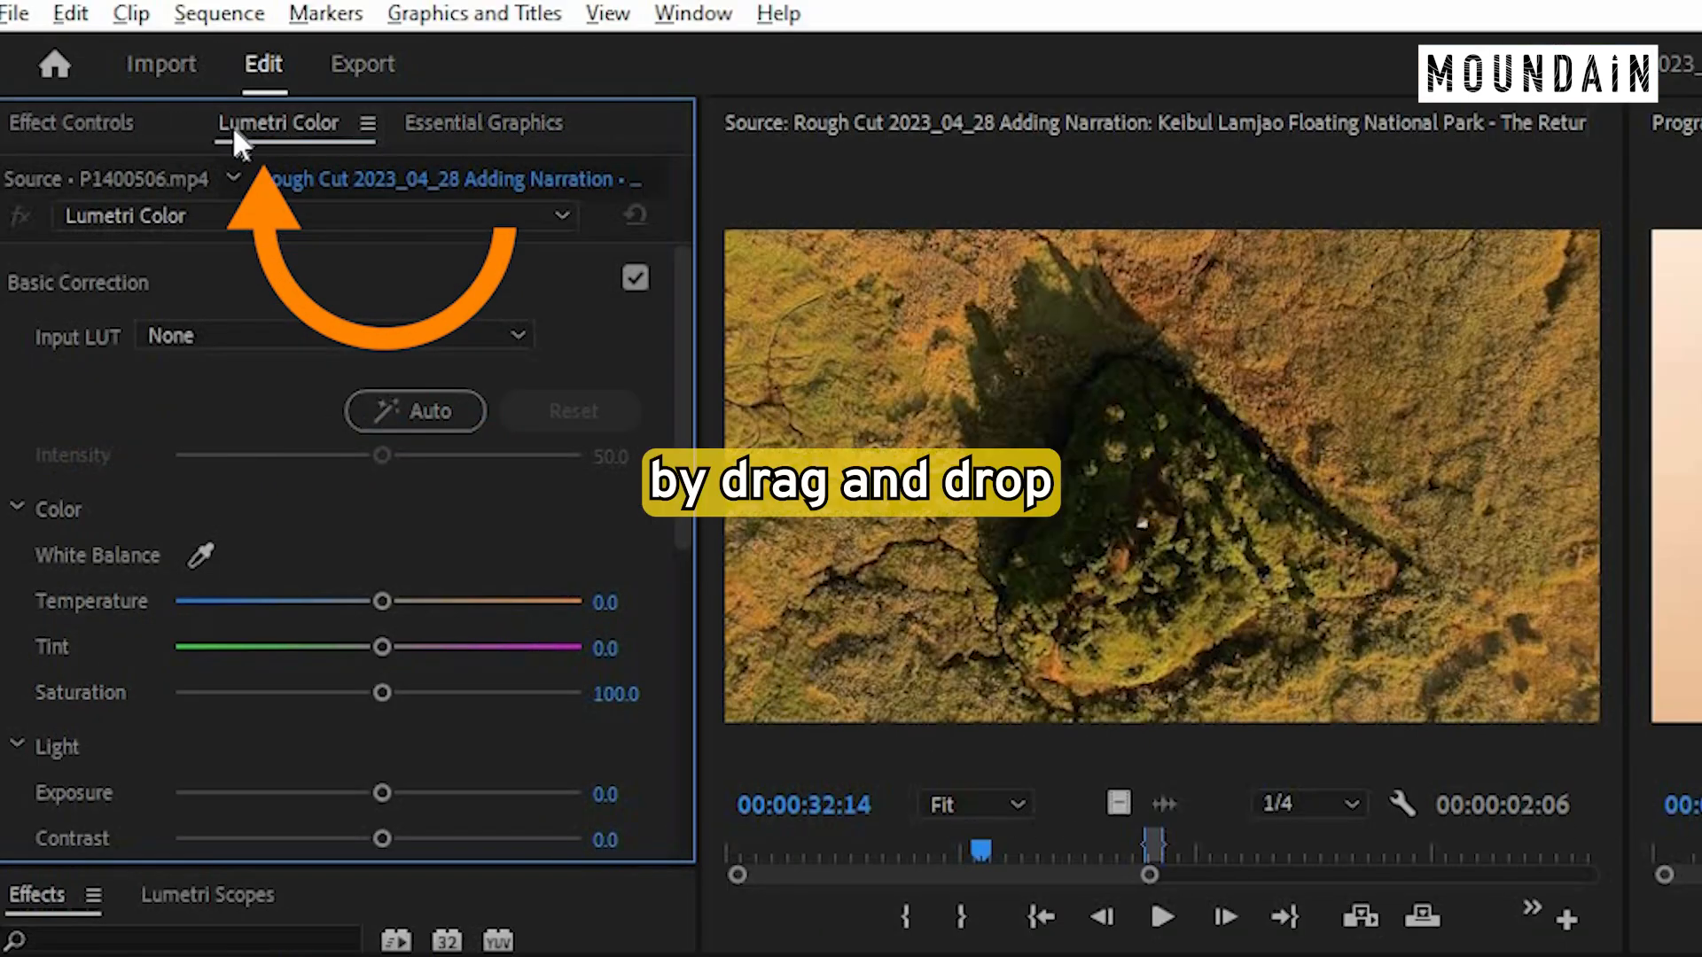
Show the Source Monitor's panel menu with its undock and close options.
click(482, 124)
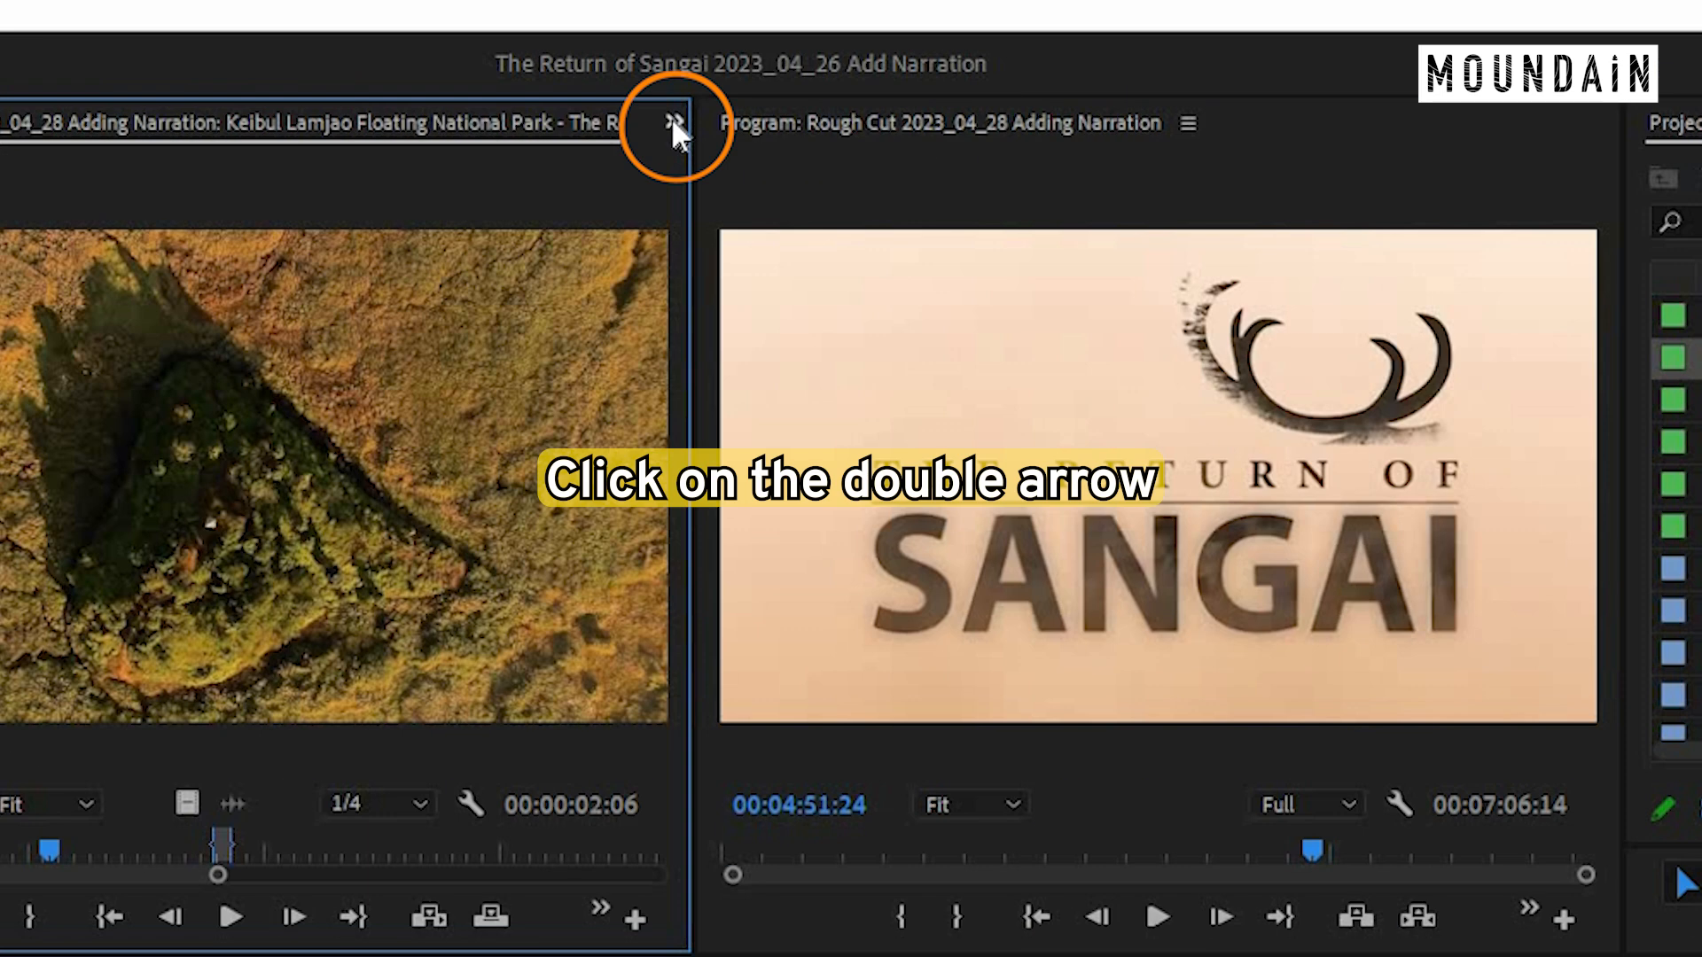
click(668, 121)
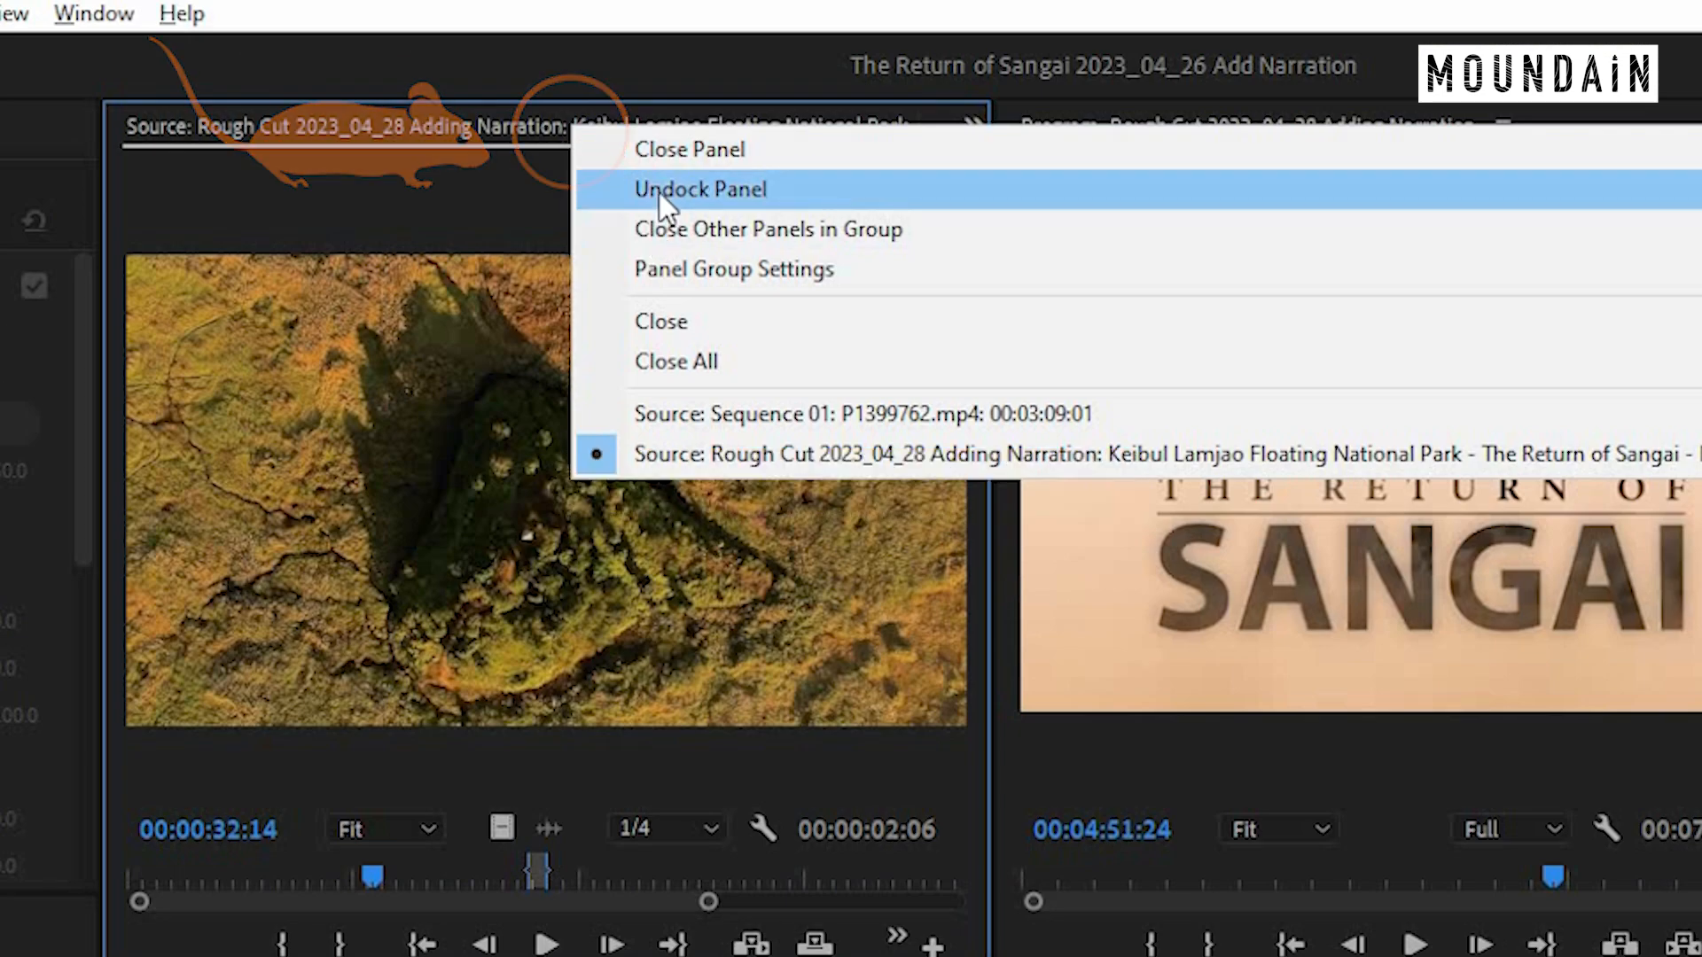
Close the Source Monitor, then restore it from the Window menu showing P1399762.mp4.
click(688, 190)
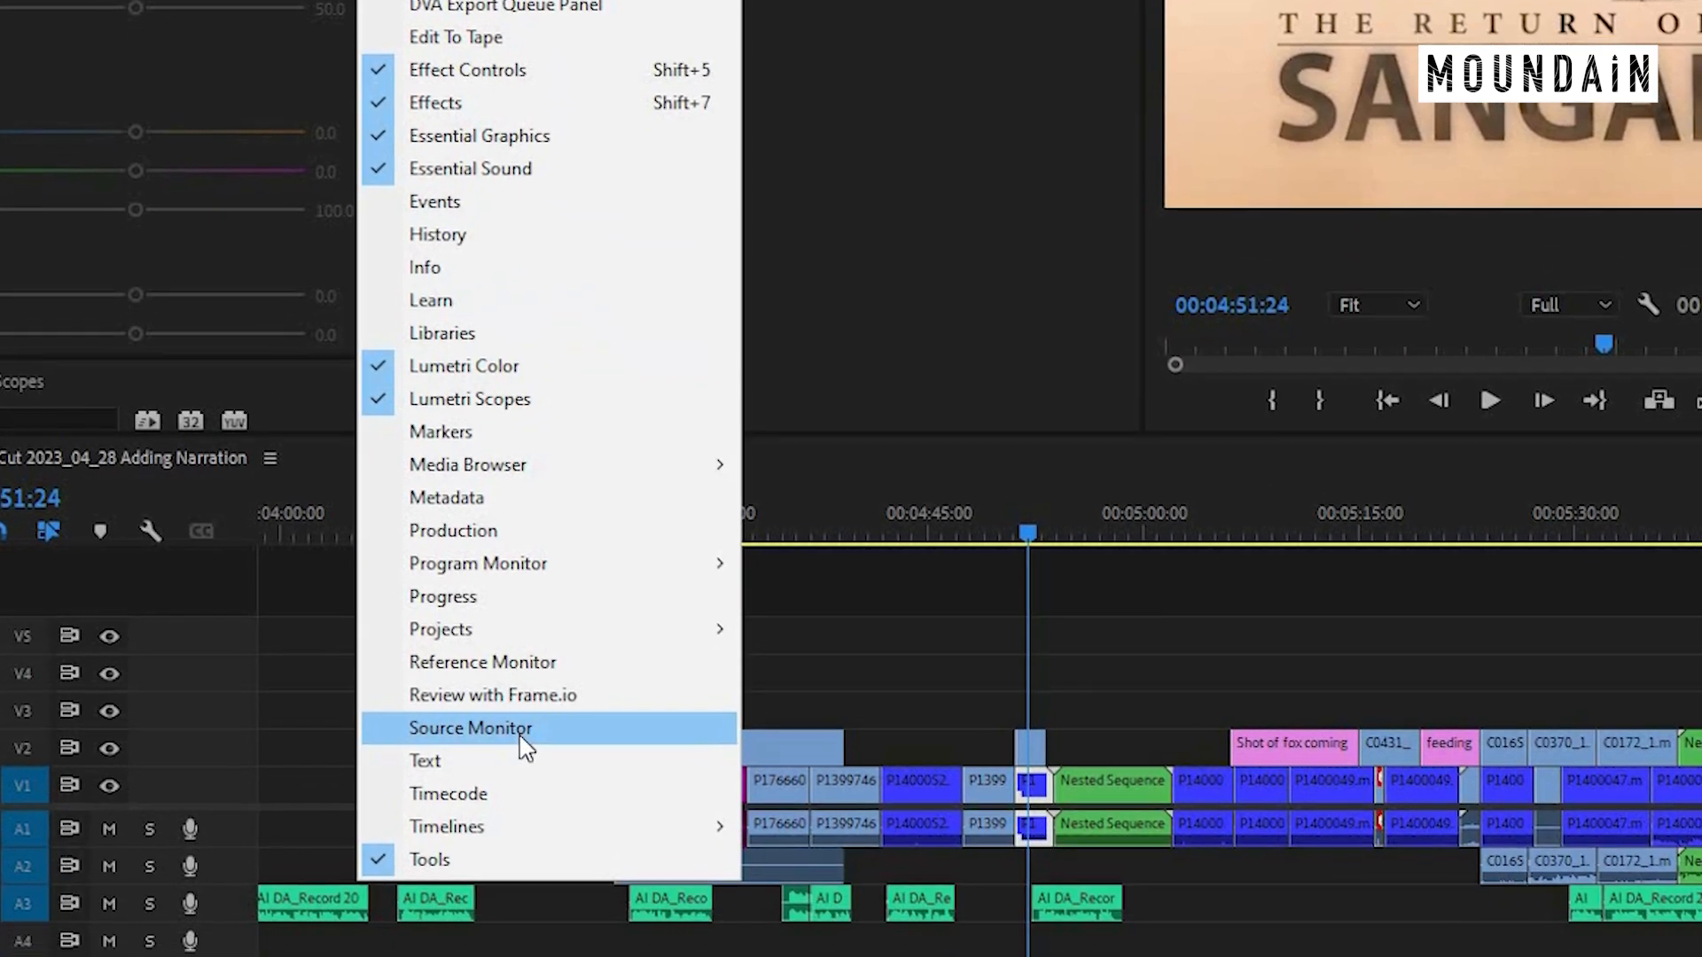
click(471, 727)
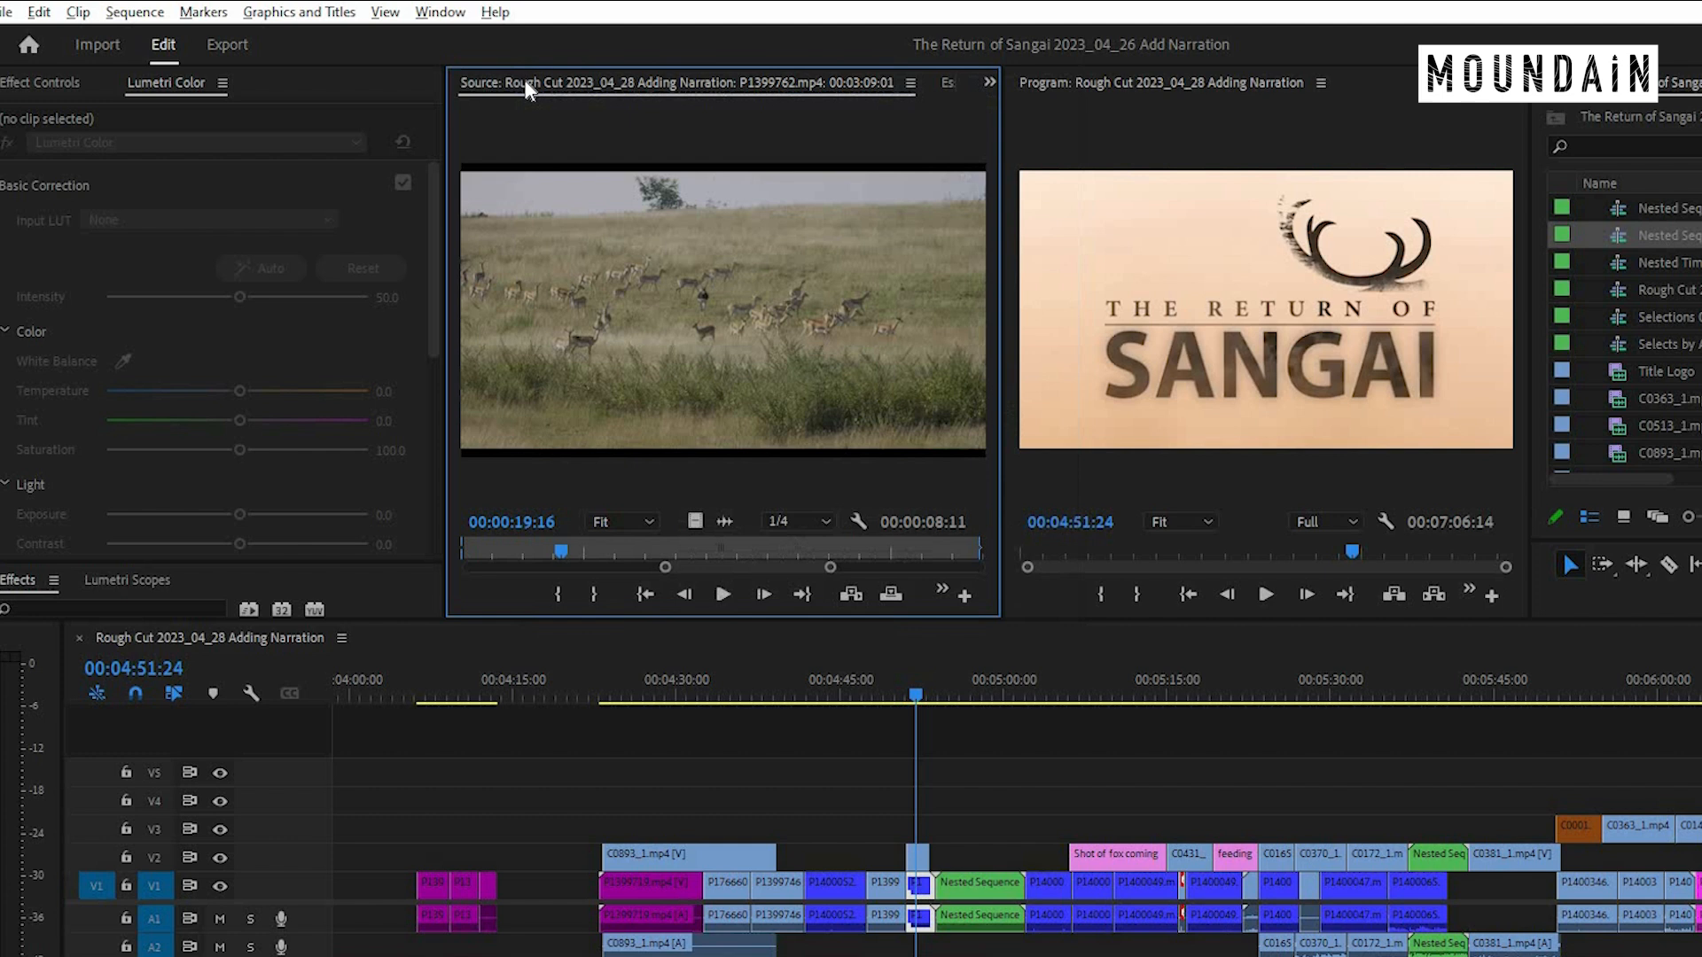
Save the current panel layout via Window > Workspaces > Save as New Workspace.
click(439, 11)
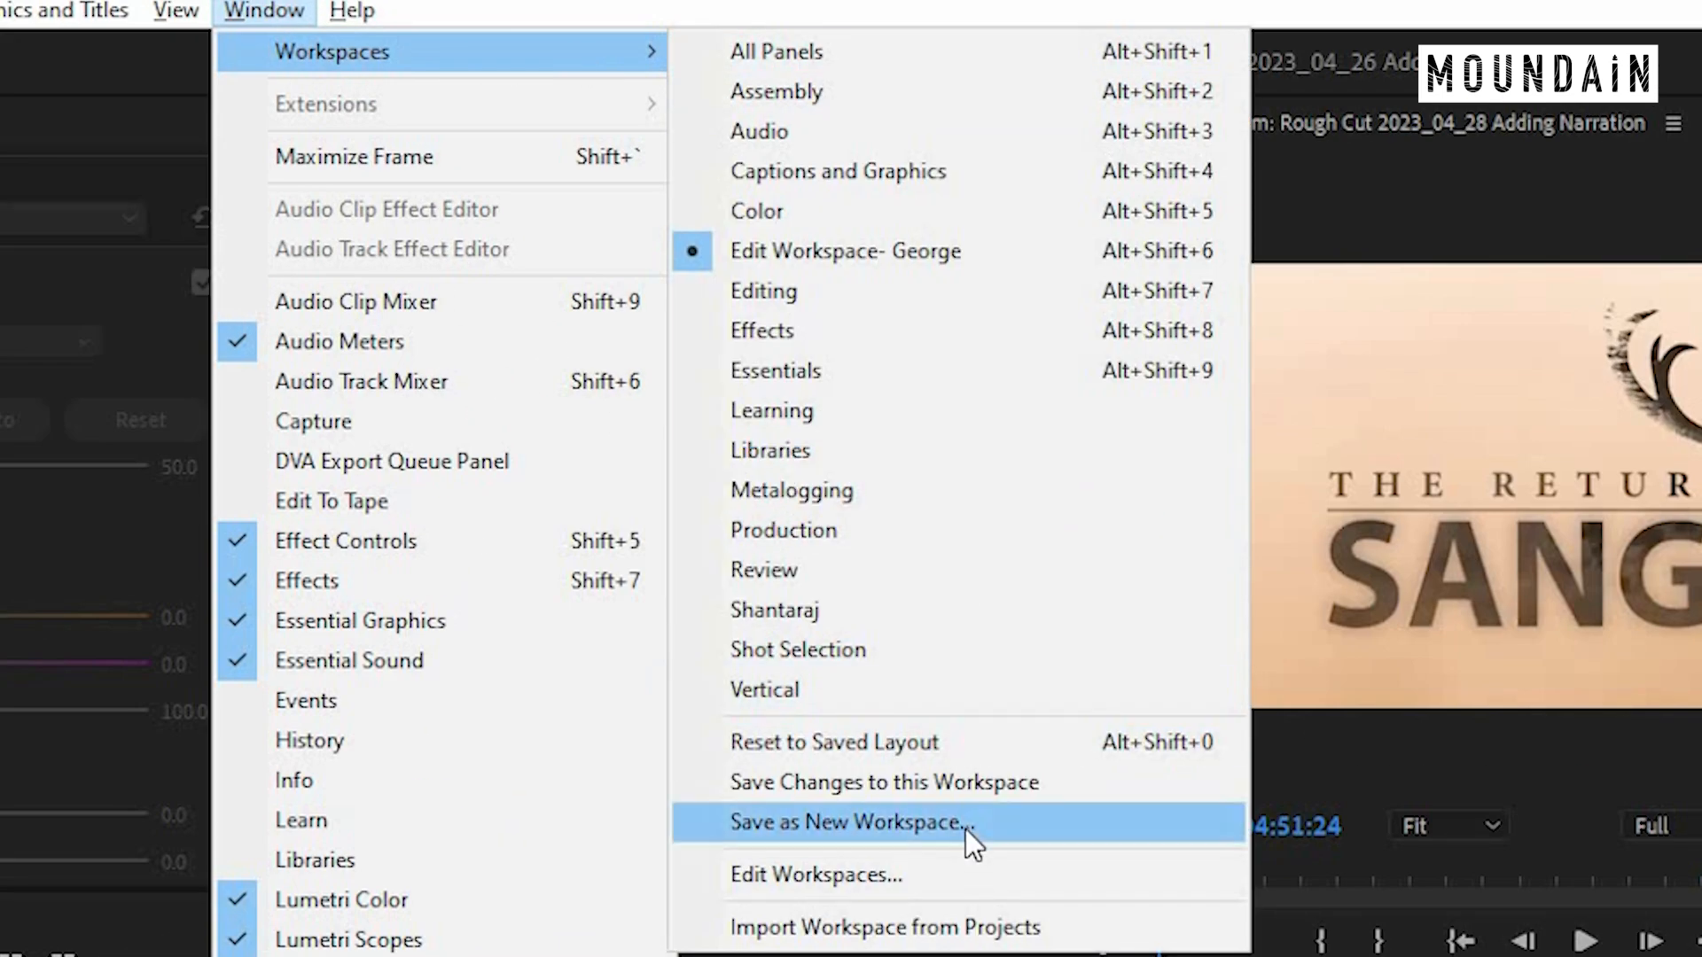
click(851, 822)
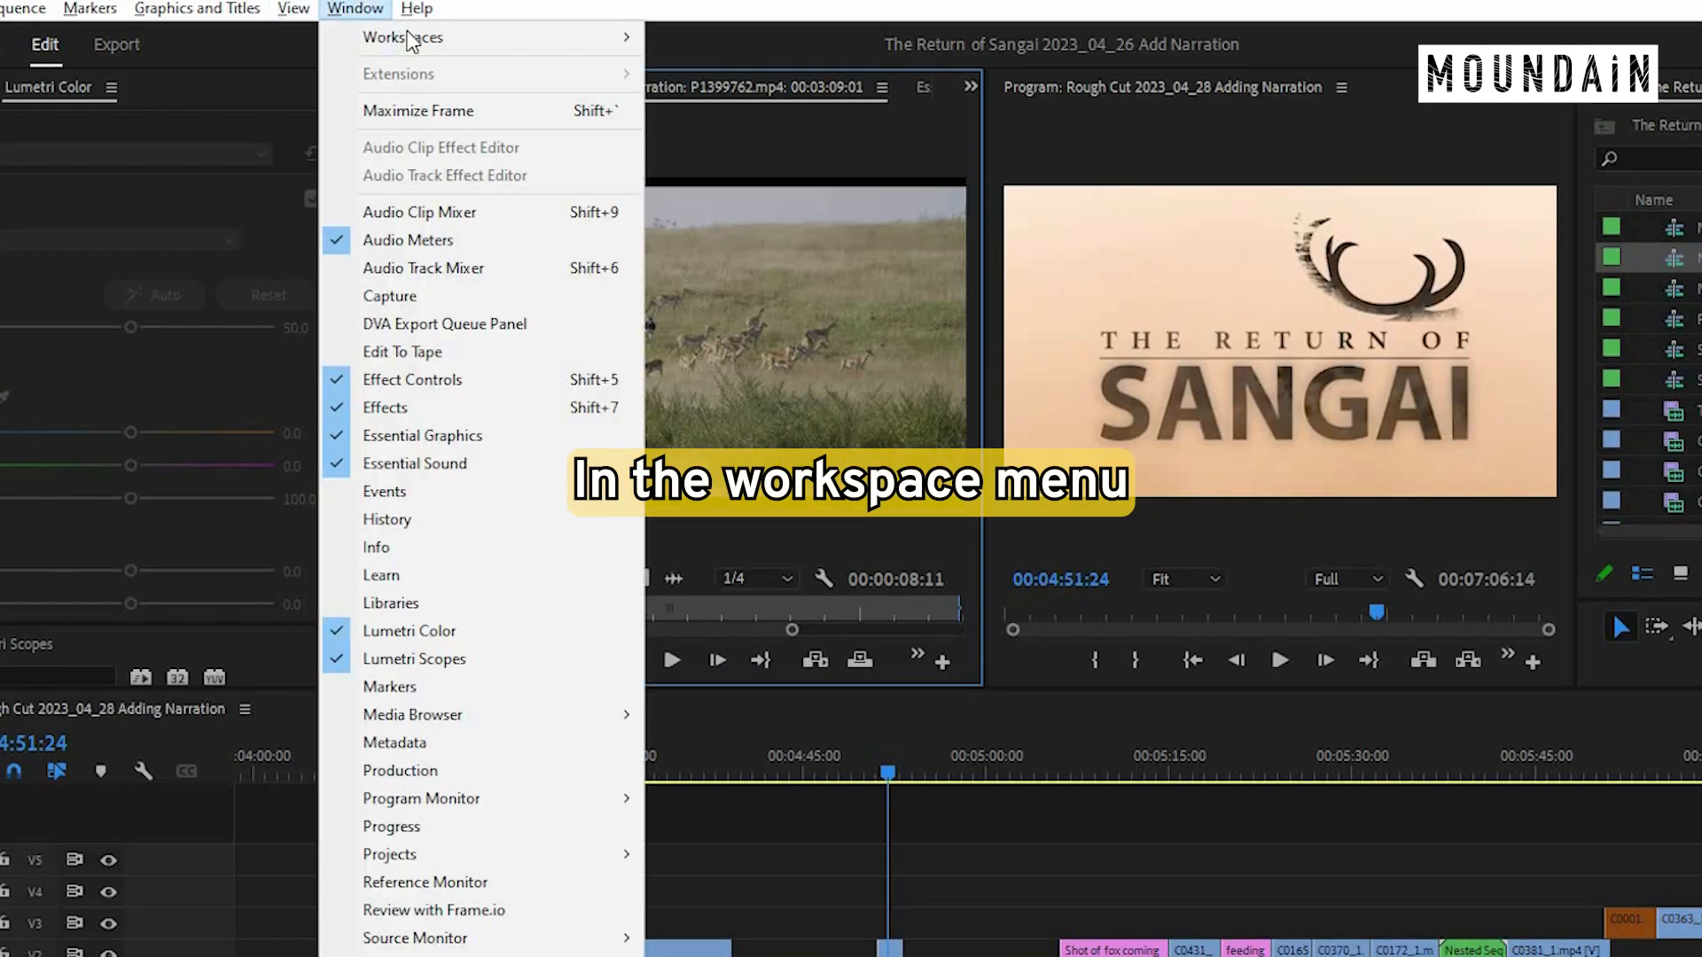
Show the Workspaces list with My Workspace as the active layout.
click(404, 38)
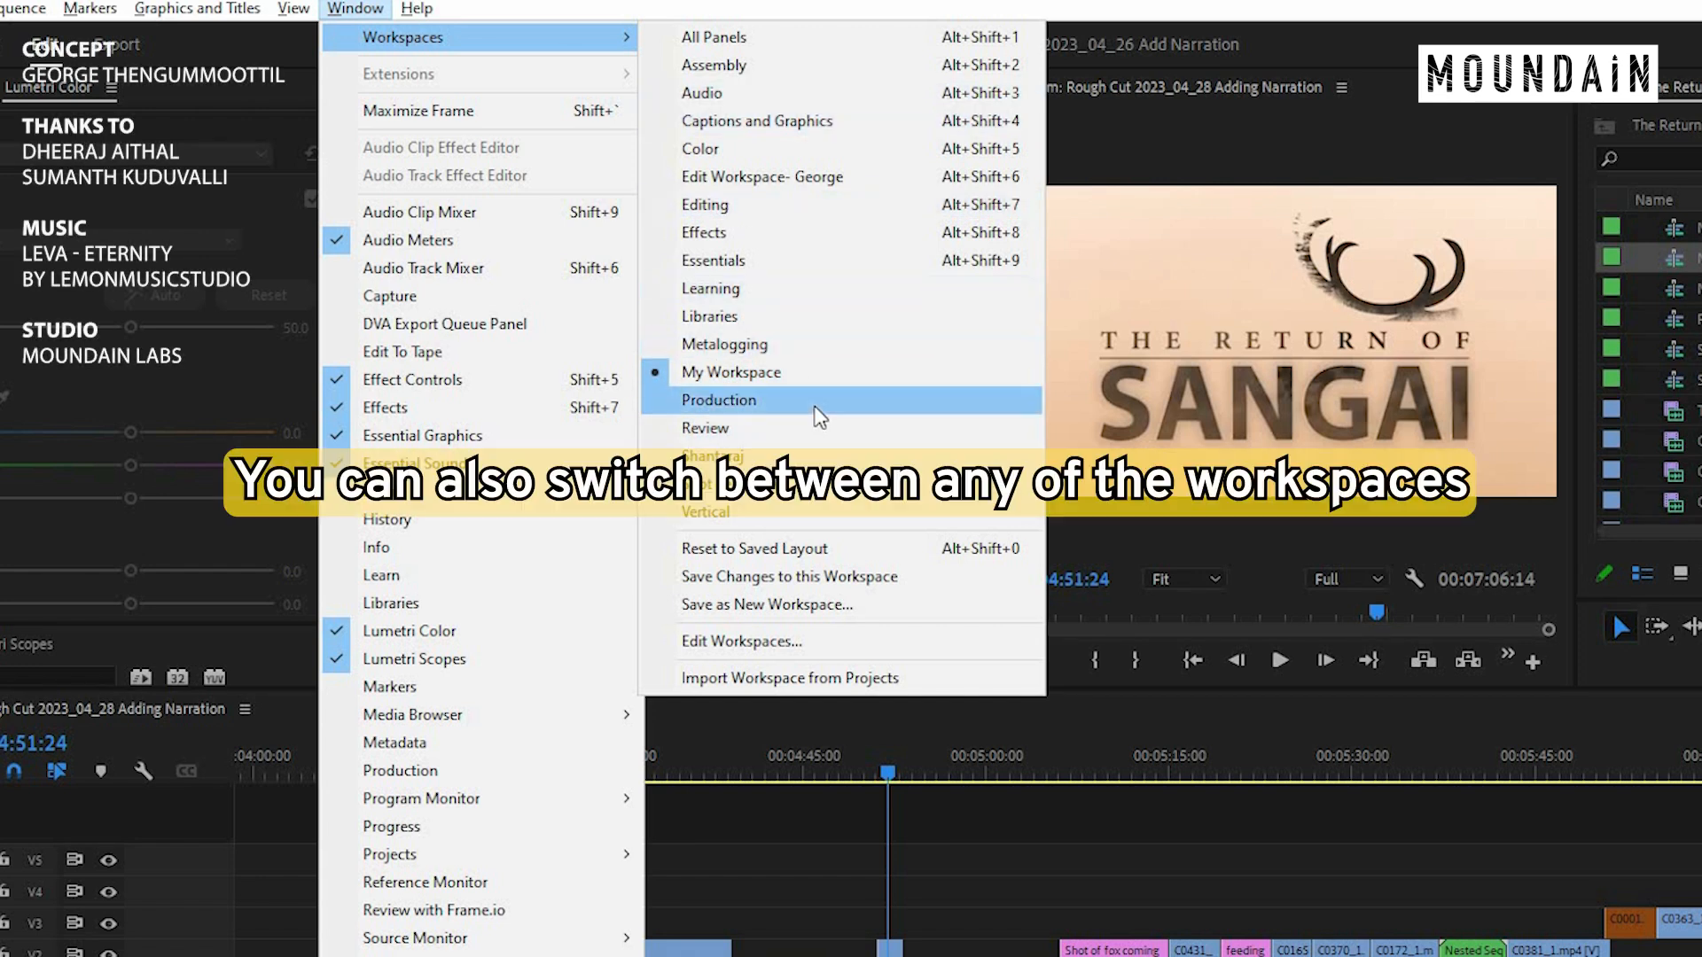
mouse_move(1198, 404)
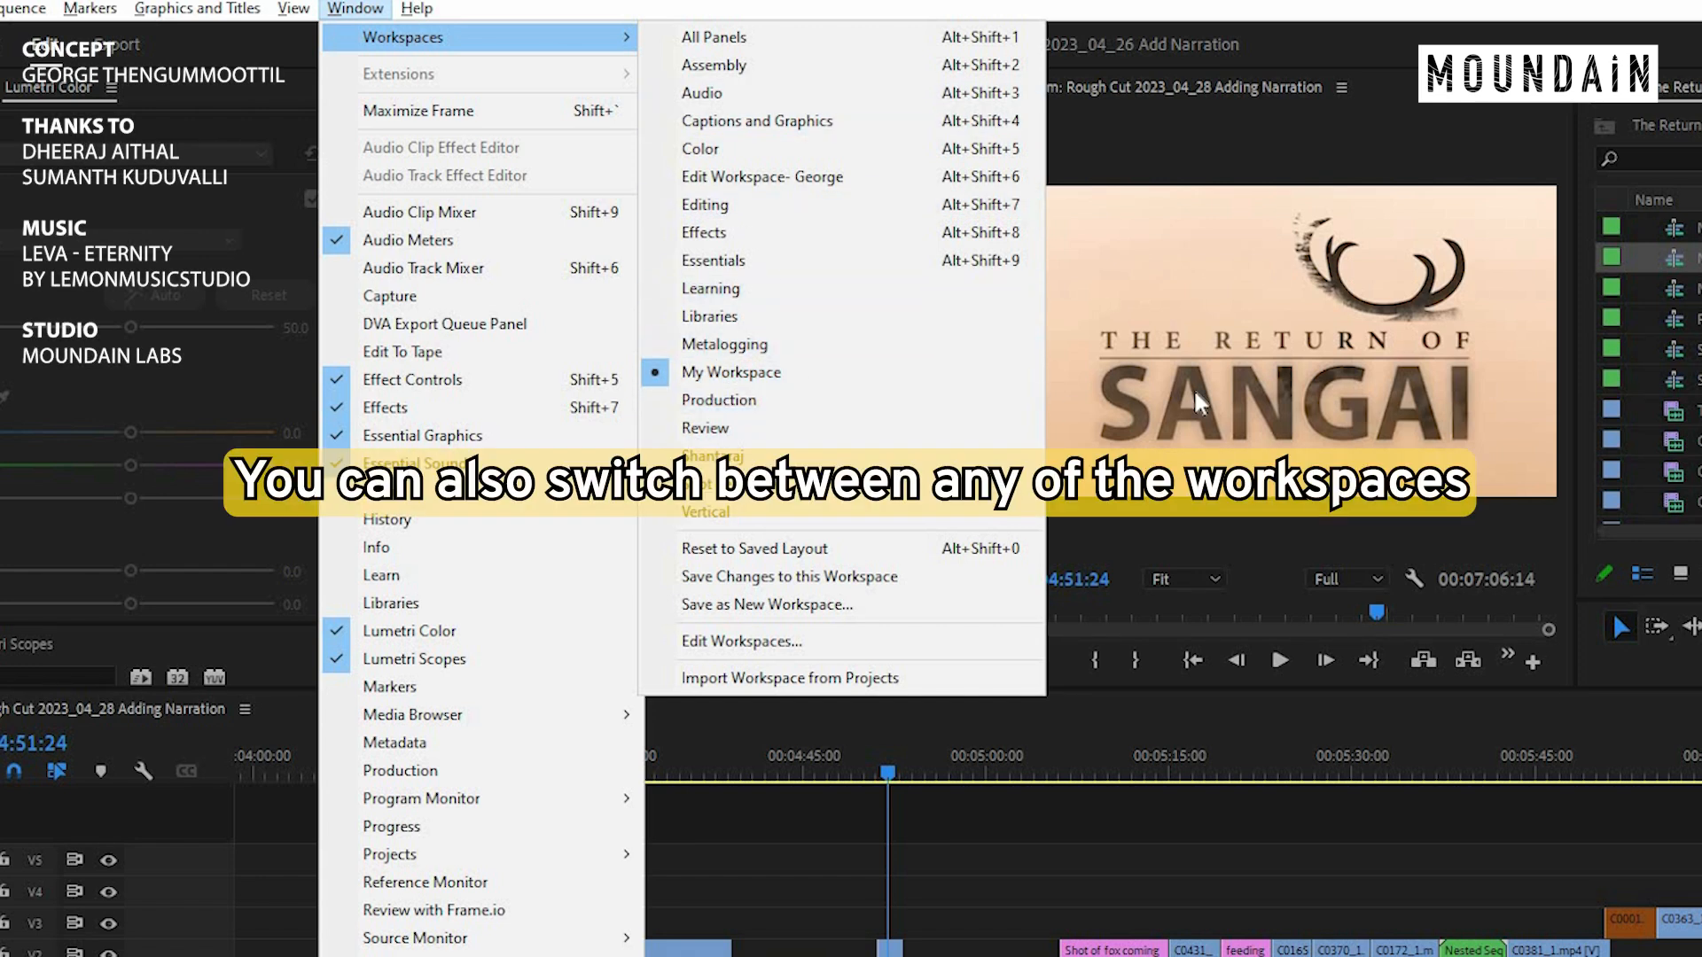